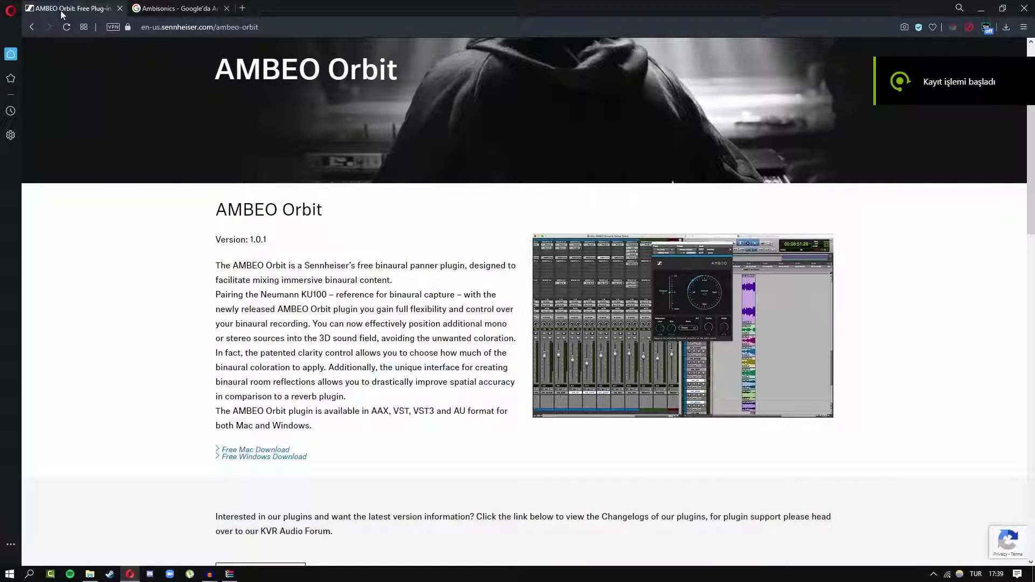
Step: Return to the Sennheiser AMBEO Orbit page and start the Free Windows Download
click(175, 8)
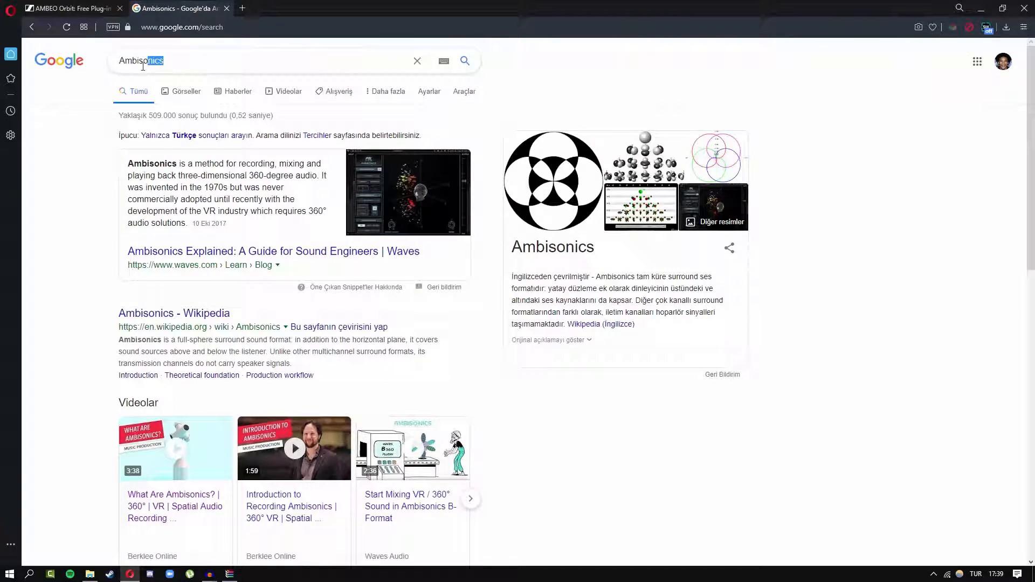
click(65, 7)
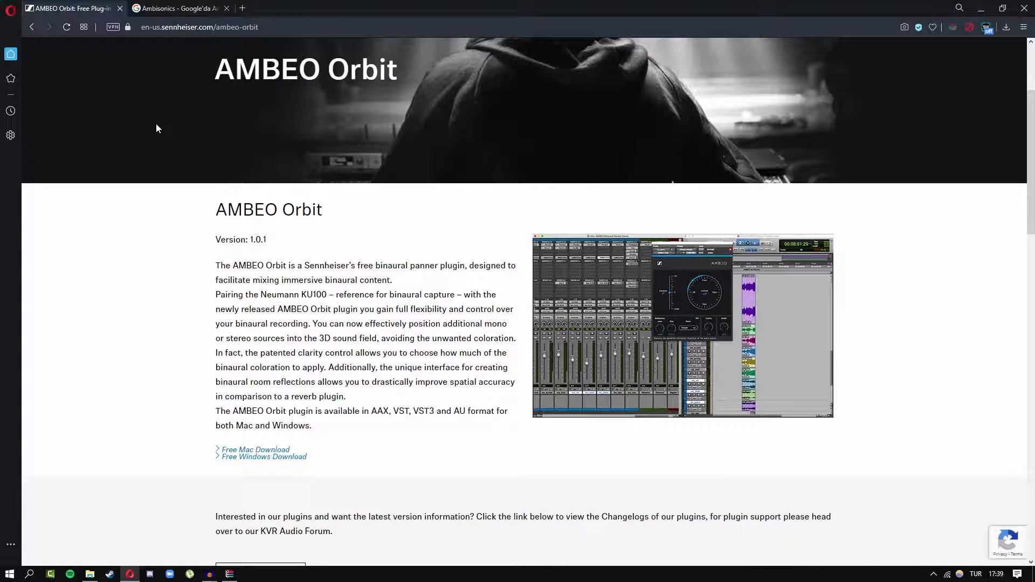
click(199, 27)
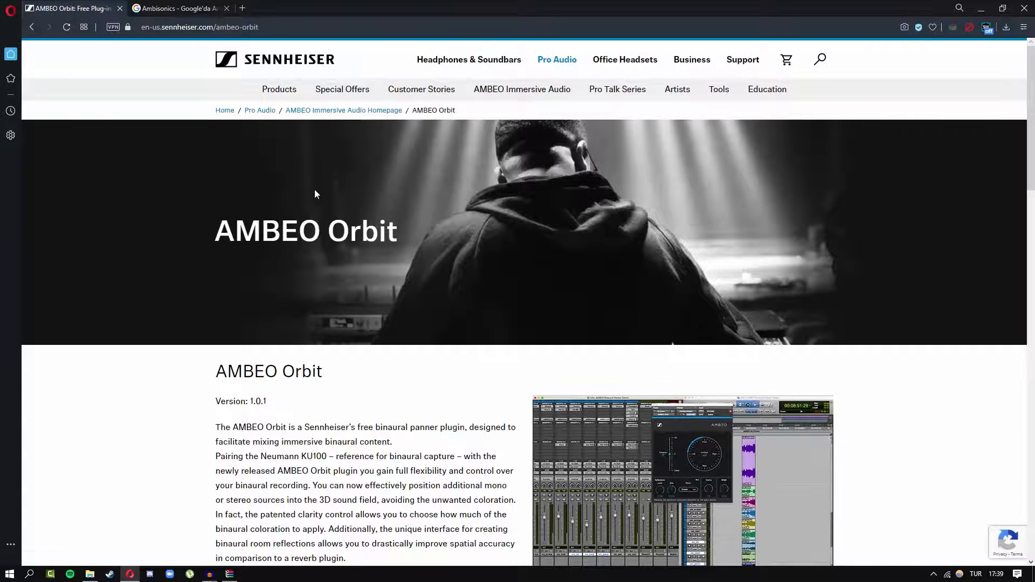
scroll(down, 3)
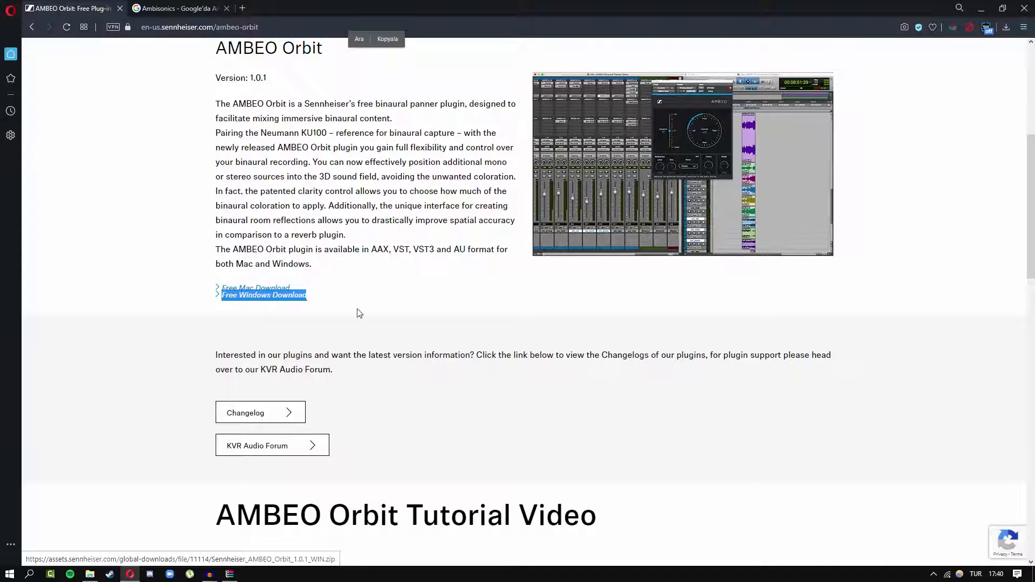
click(263, 296)
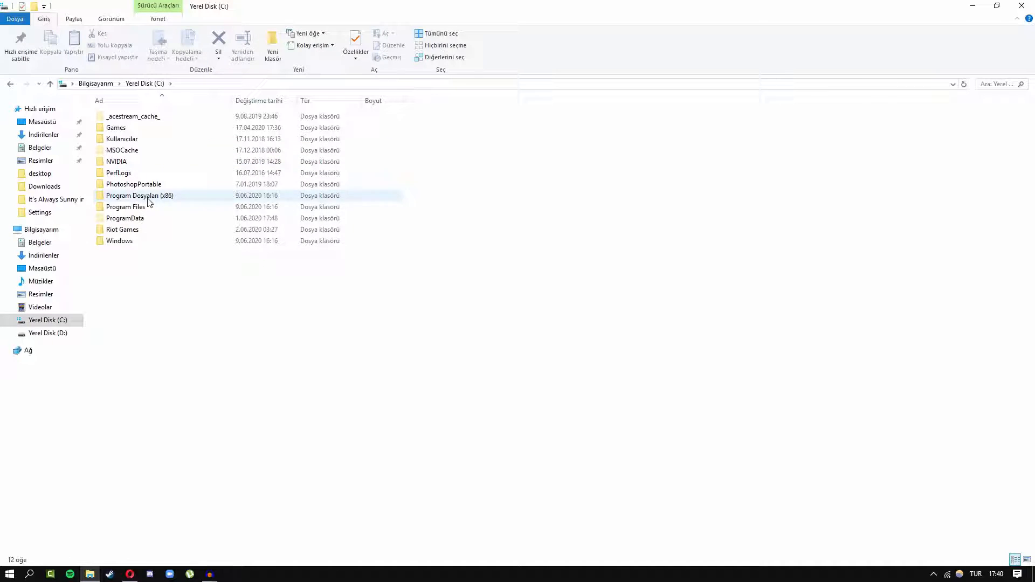
Step: Navigate C:\Program Files\Common Files\VST3 to reach Sennheiser AMBEO Orbit.vst3
double_click(125, 207)
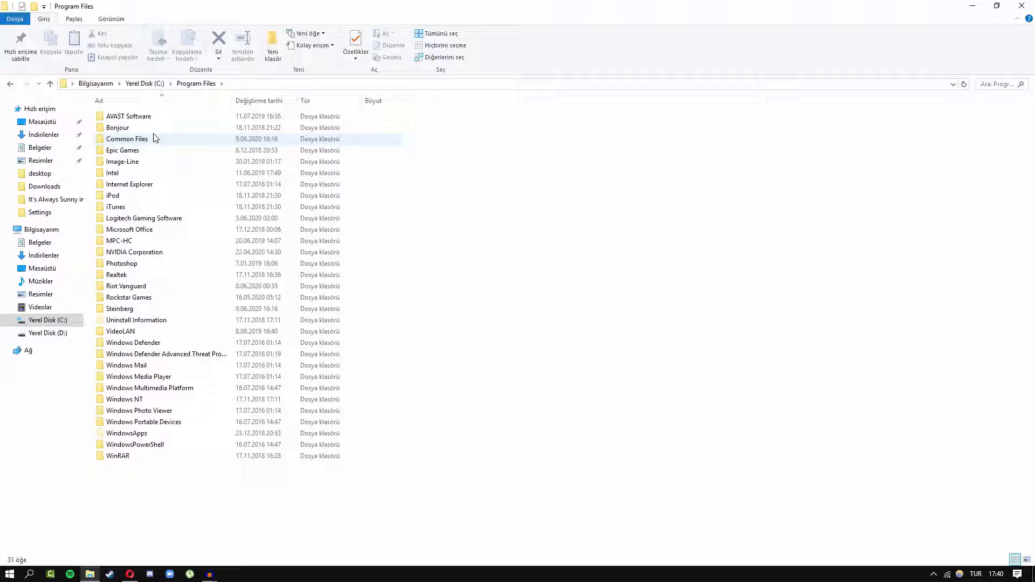
double_click(126, 139)
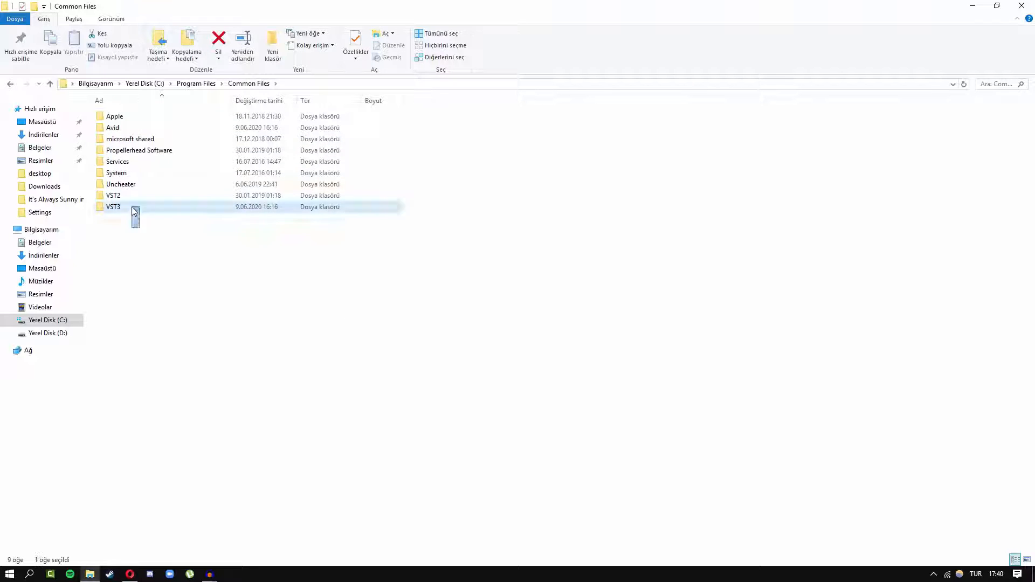
double_click(113, 207)
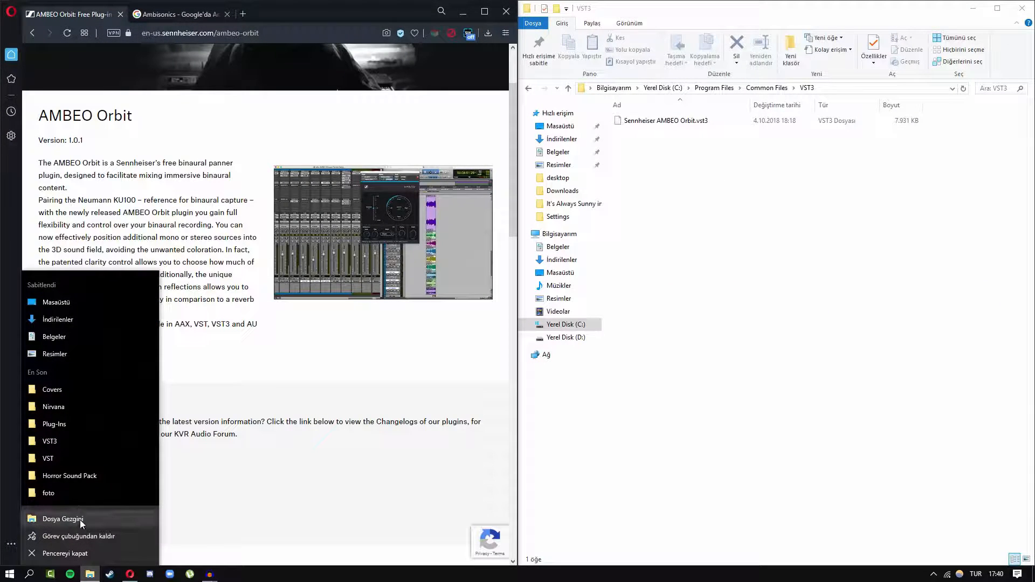
Step: In a second Explorer window, navigate to C:\Program Files (x86)\Audacity
click(62, 519)
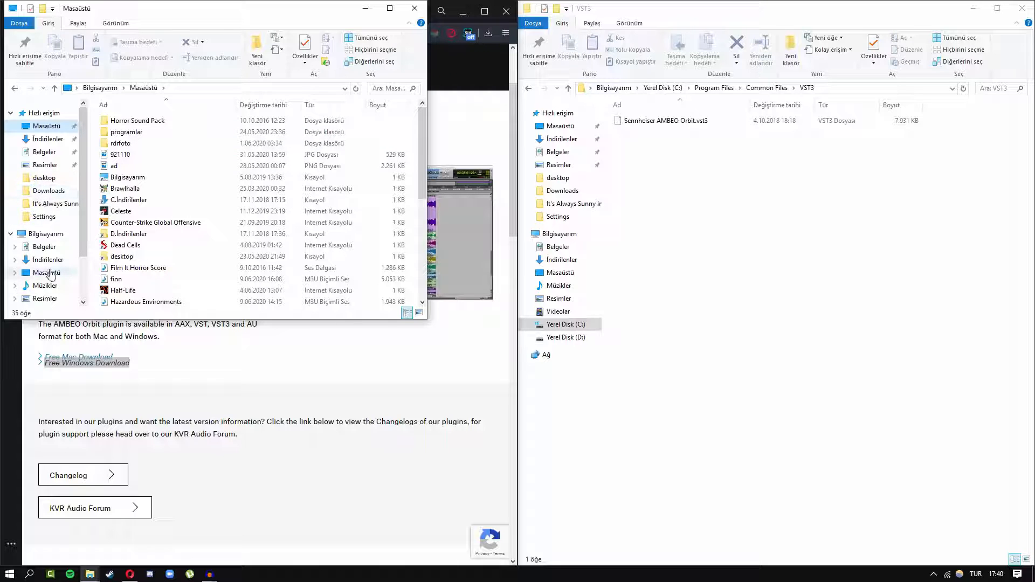
click(51, 302)
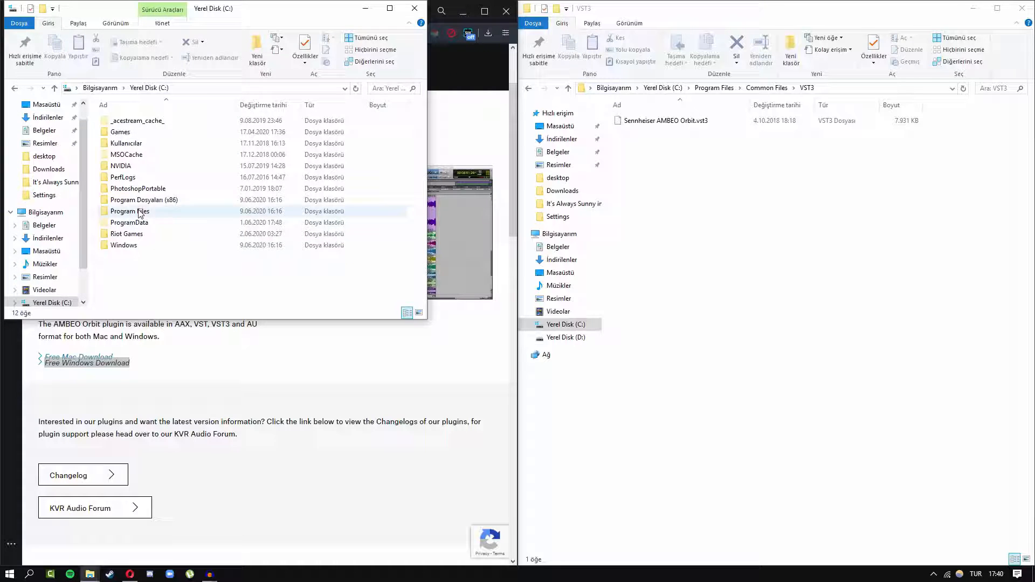
double_click(145, 200)
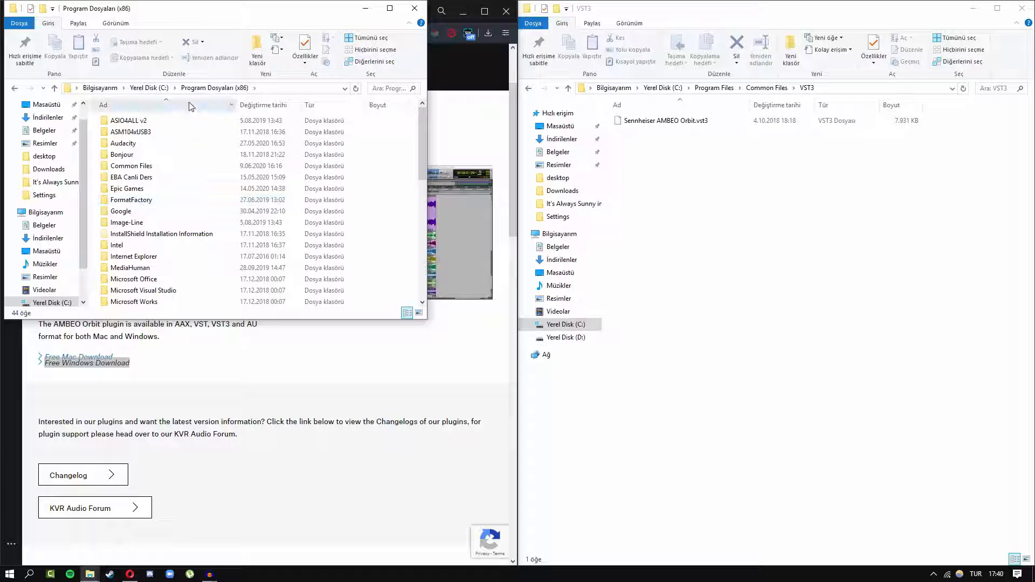
click(122, 143)
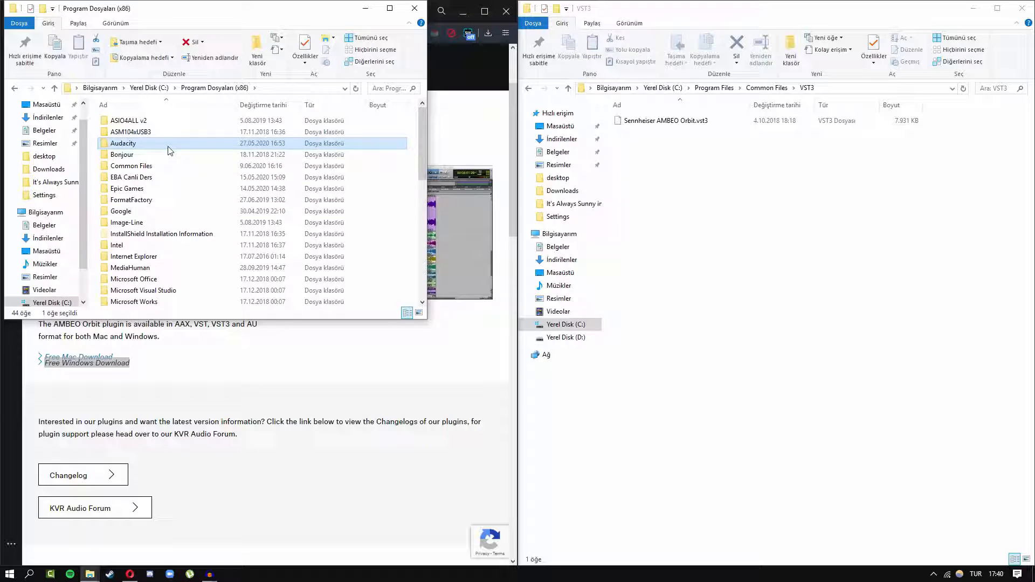
double_click(122, 143)
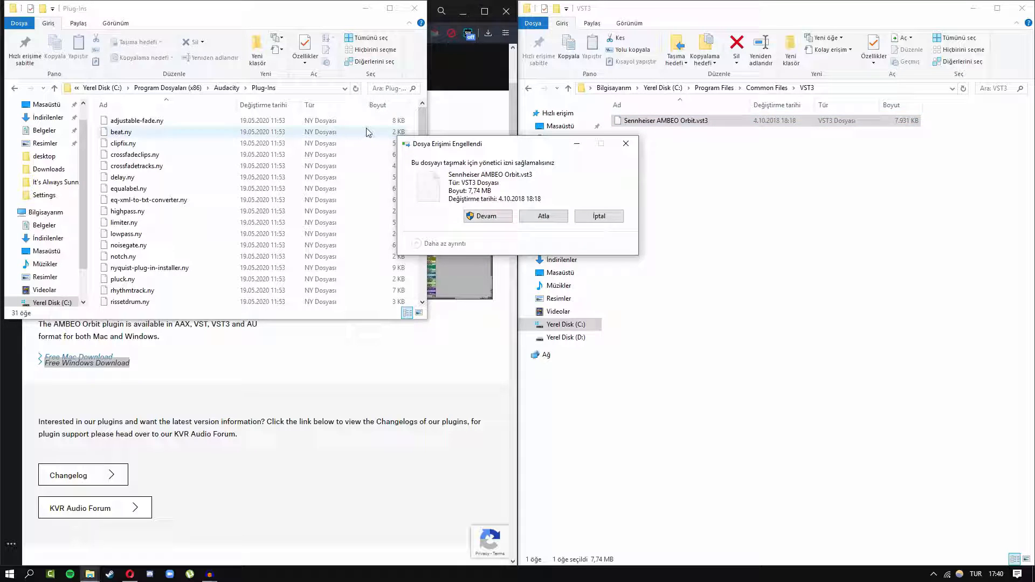
Step: Drag AMBEO Orbit.vst3 into Audacity's Plug-Ins folder and switch to the Audacity project
drag(447, 144, 286, 160)
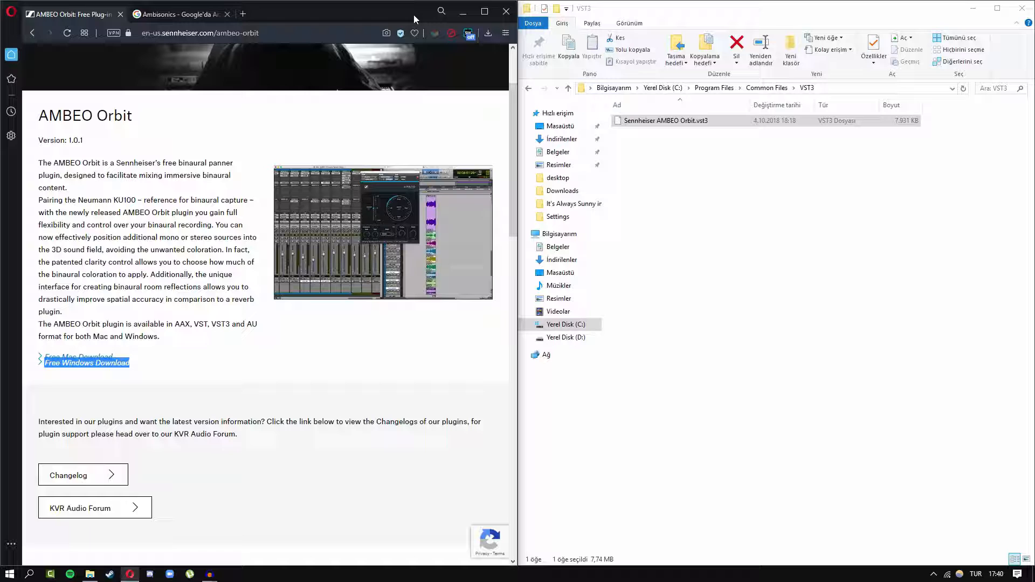
click(242, 13)
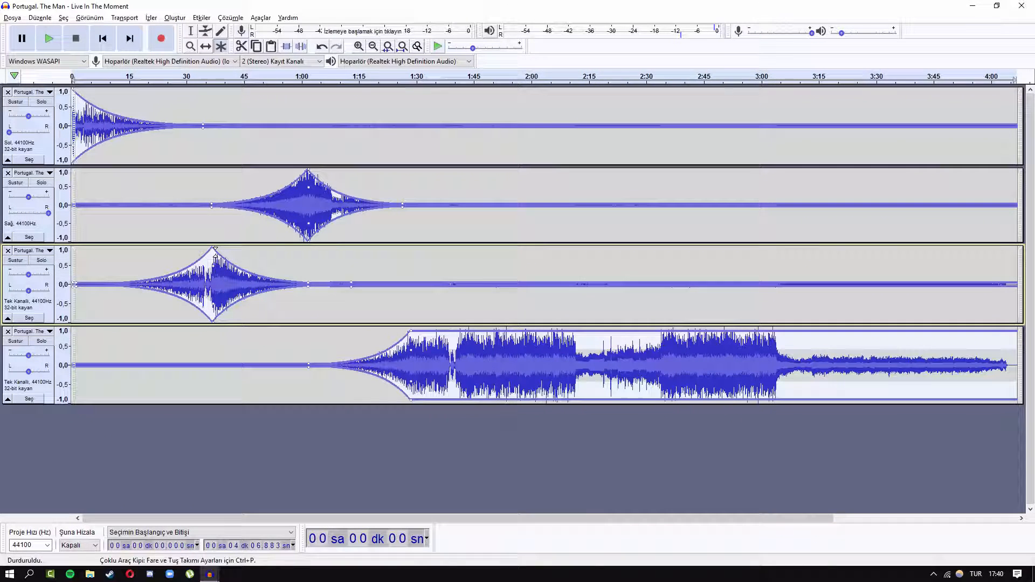
mouse_move(283, 334)
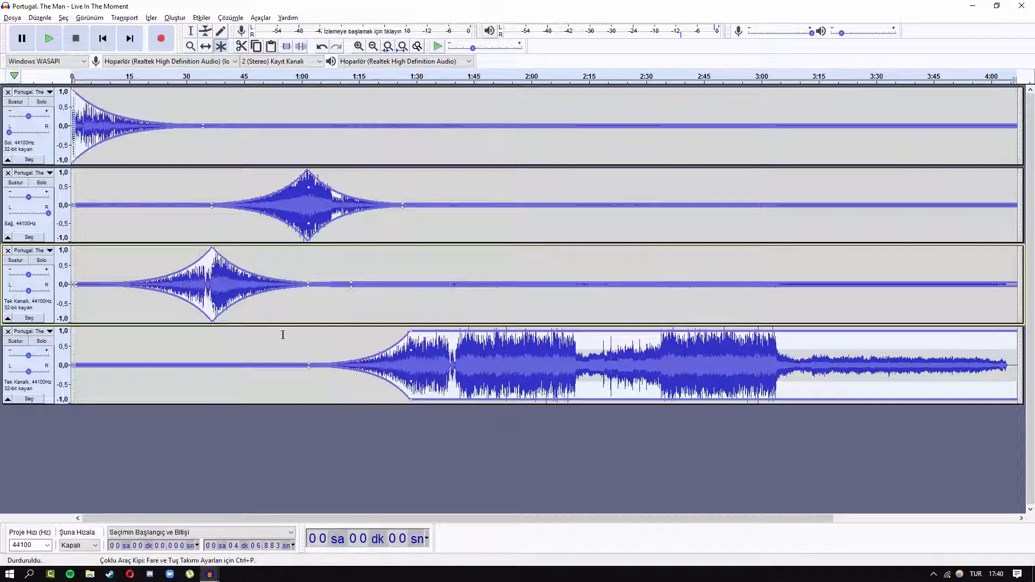
click(201, 17)
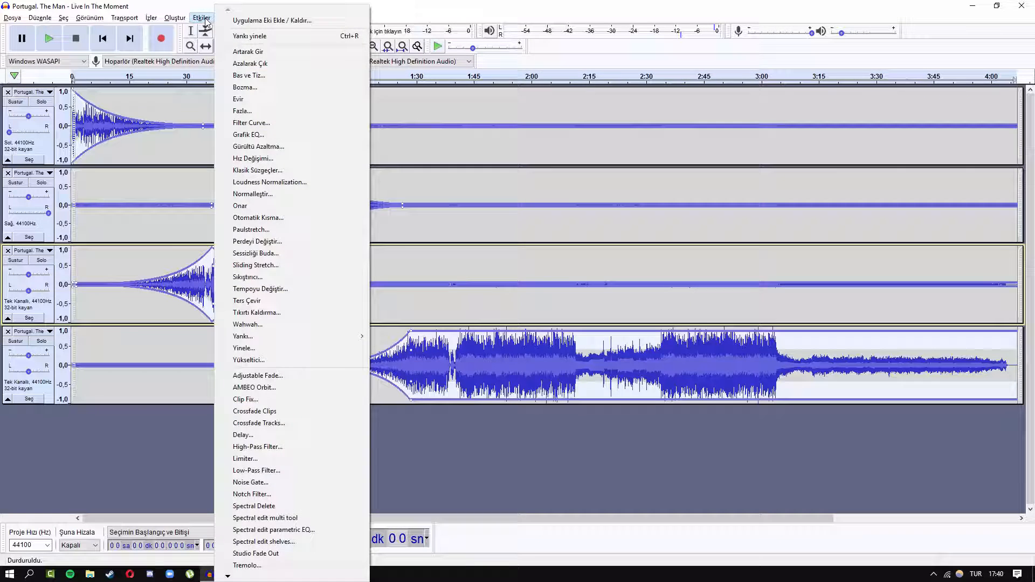
click(272, 19)
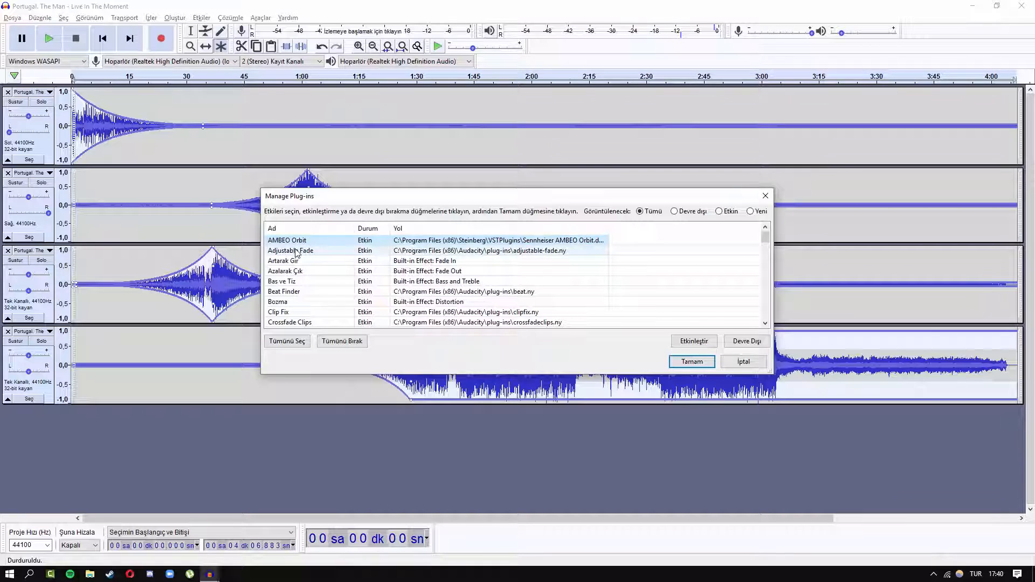
scroll(down, 3)
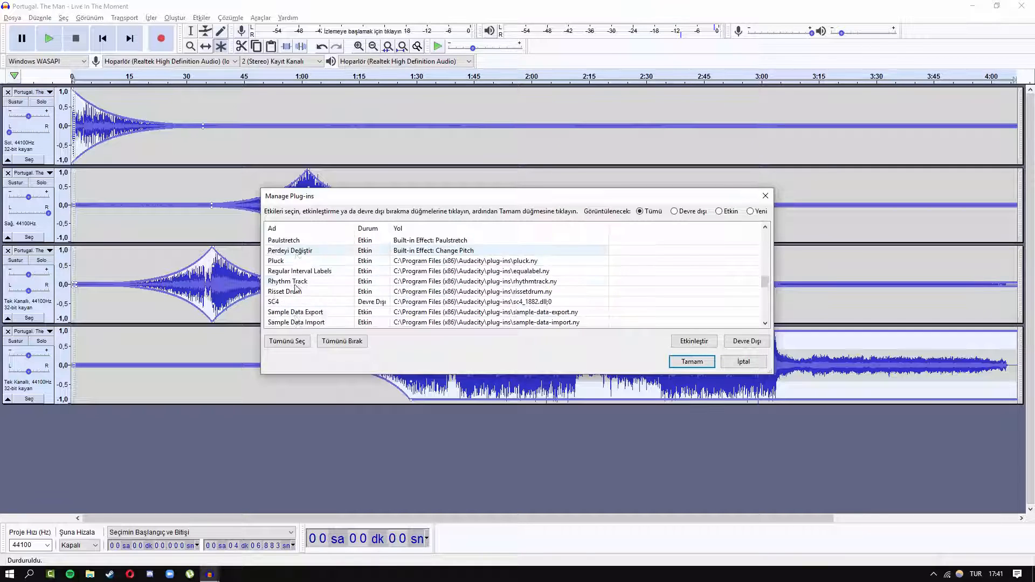
scroll(down, 3)
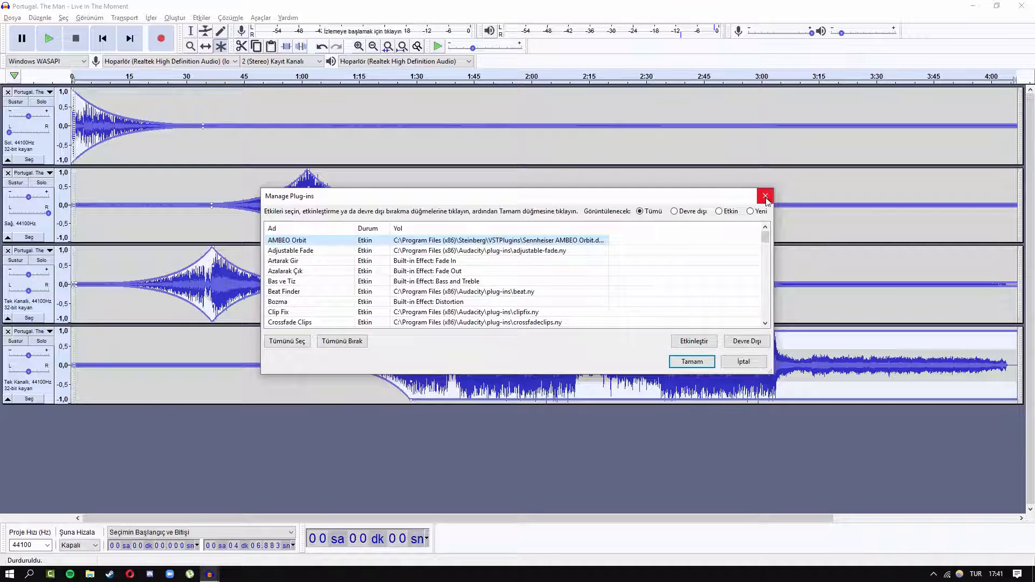
click(766, 196)
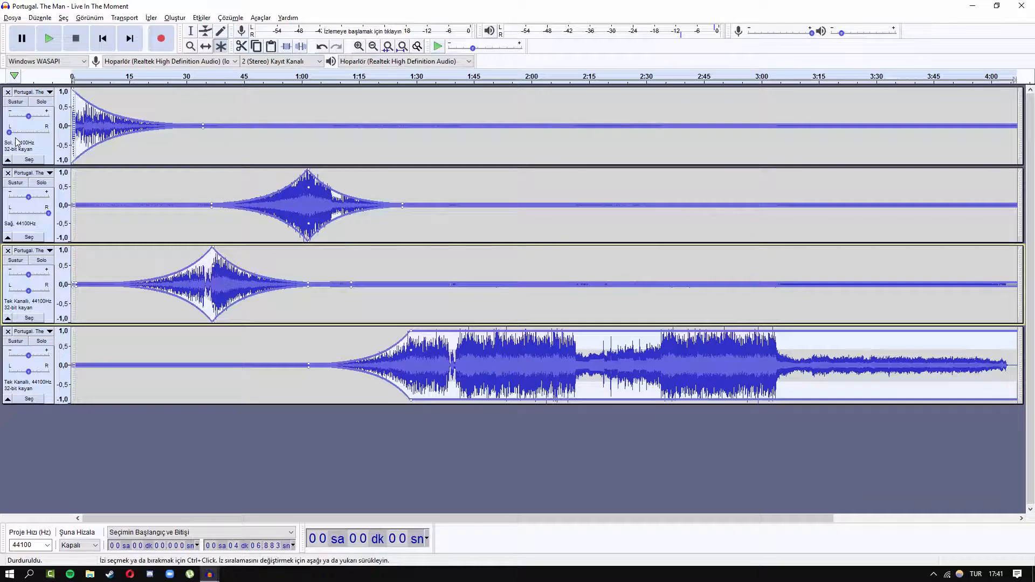
Step: Show the Effects menu listing AMBEO Orbit among the available effects
drag(28, 197, 28, 197)
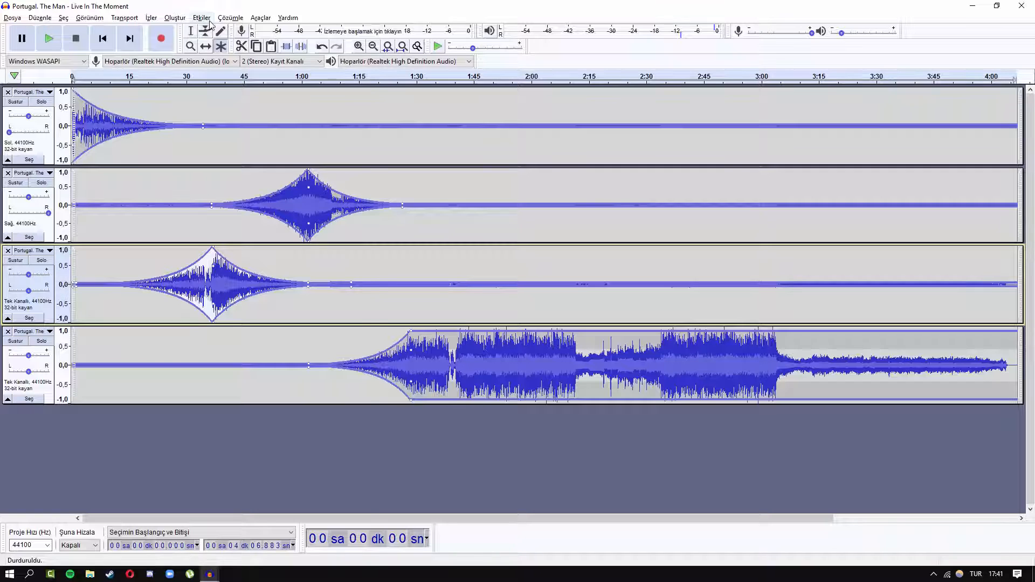
click(202, 17)
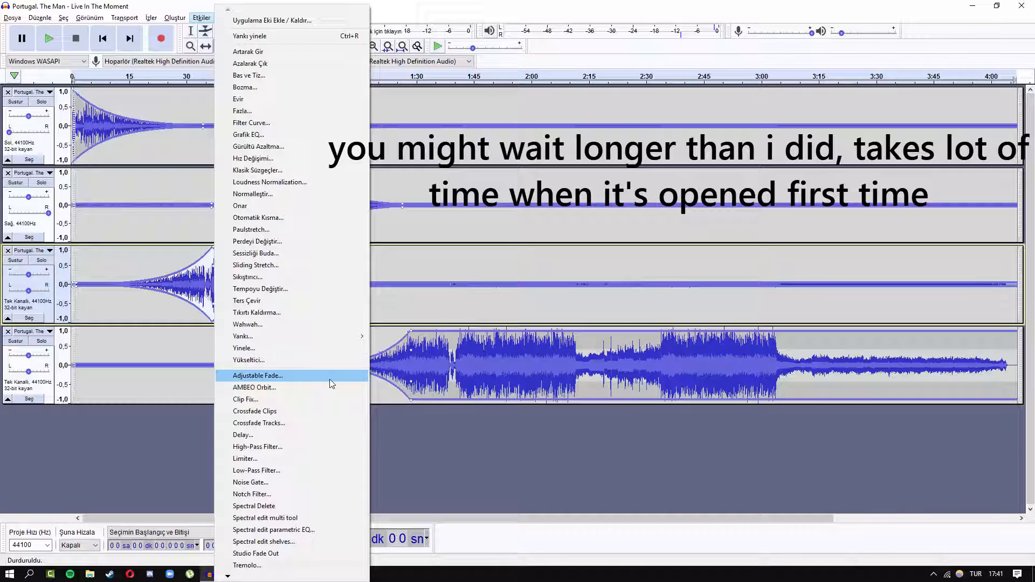
click(254, 387)
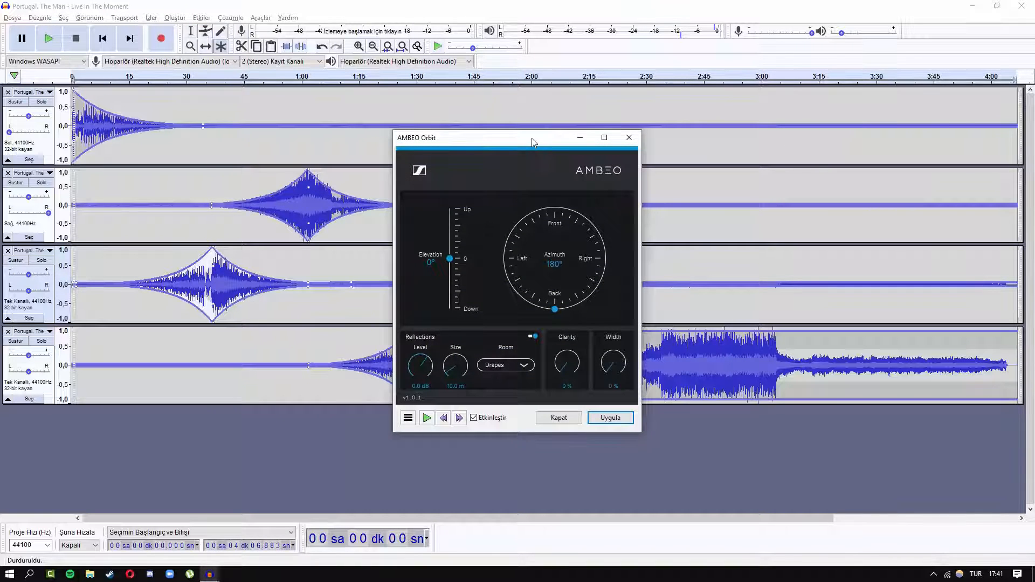
drag(534, 137, 408, 157)
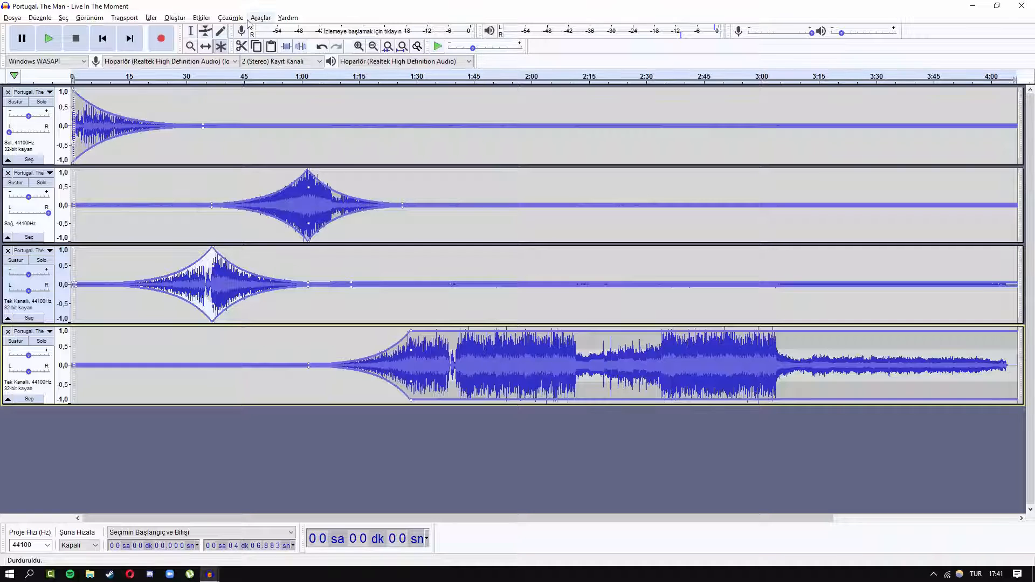
Step: Display the Old Age four-track project and zoom in on its alternating swells
click(259, 18)
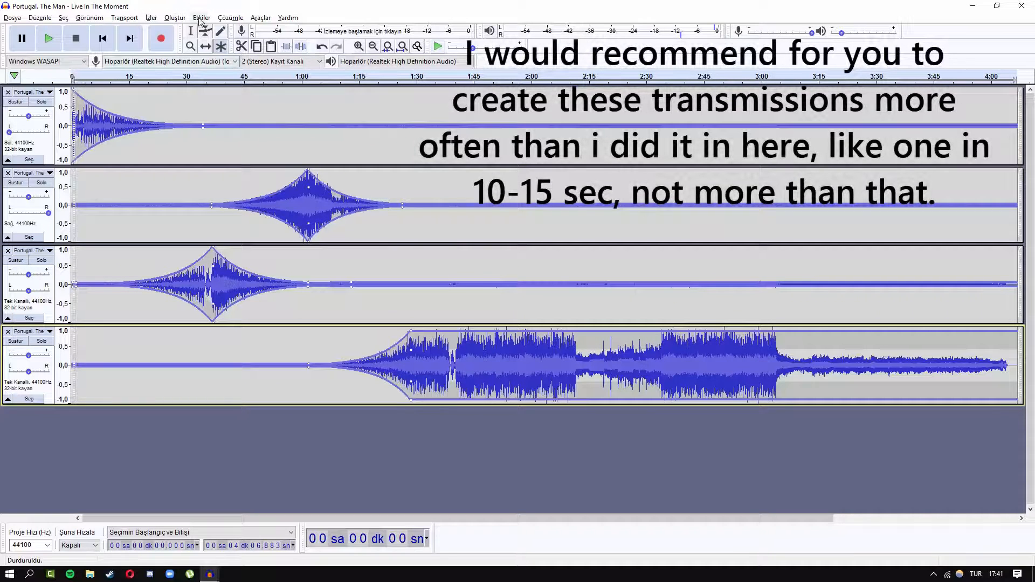
mouse_move(74, 75)
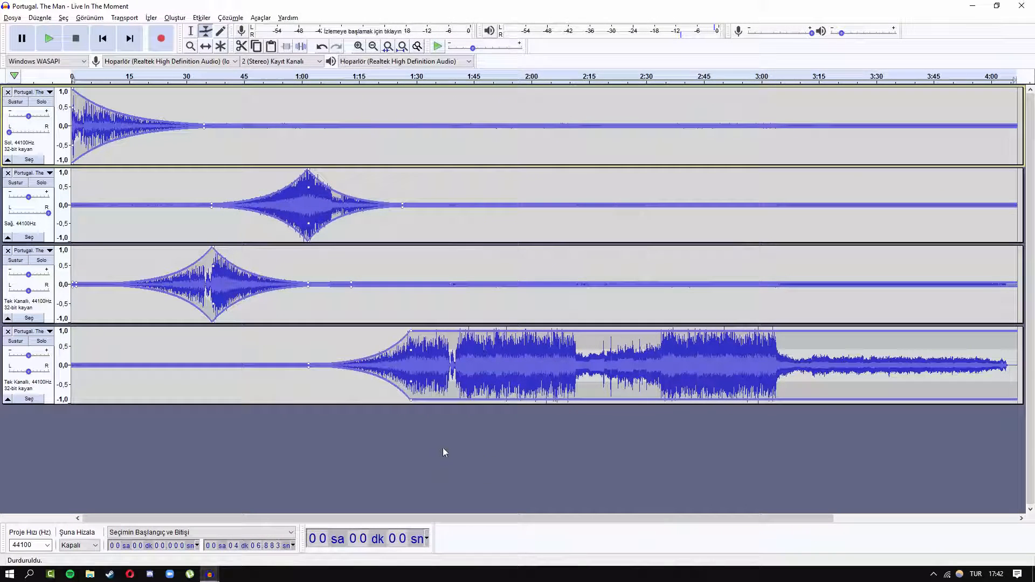
mouse_move(520, 429)
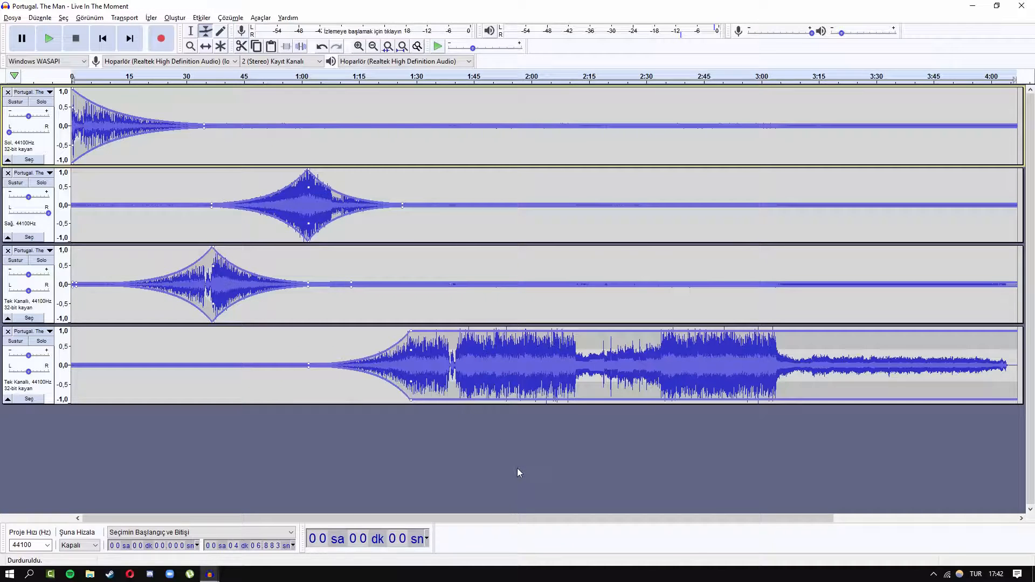
mouse_move(511, 414)
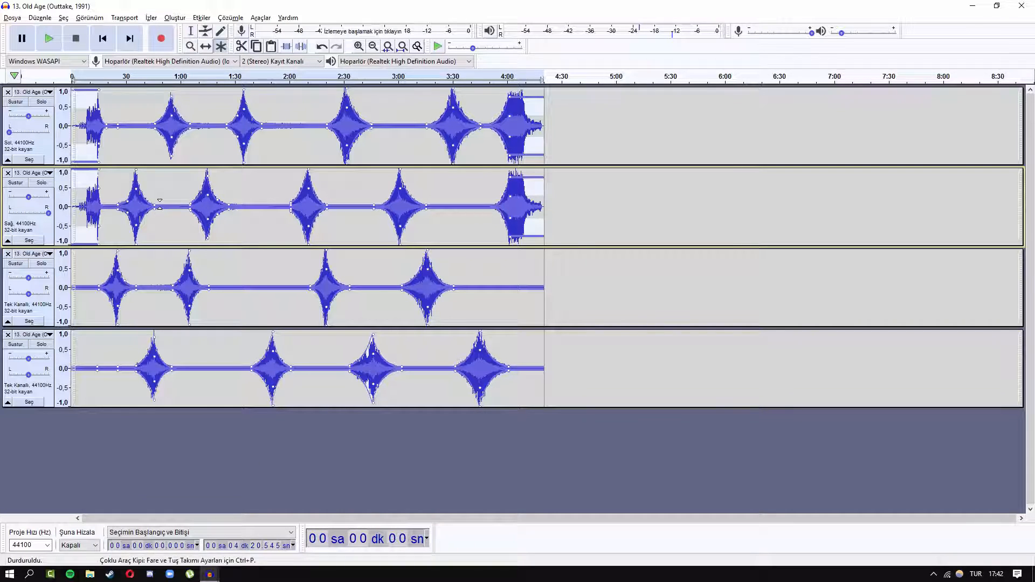
click(358, 47)
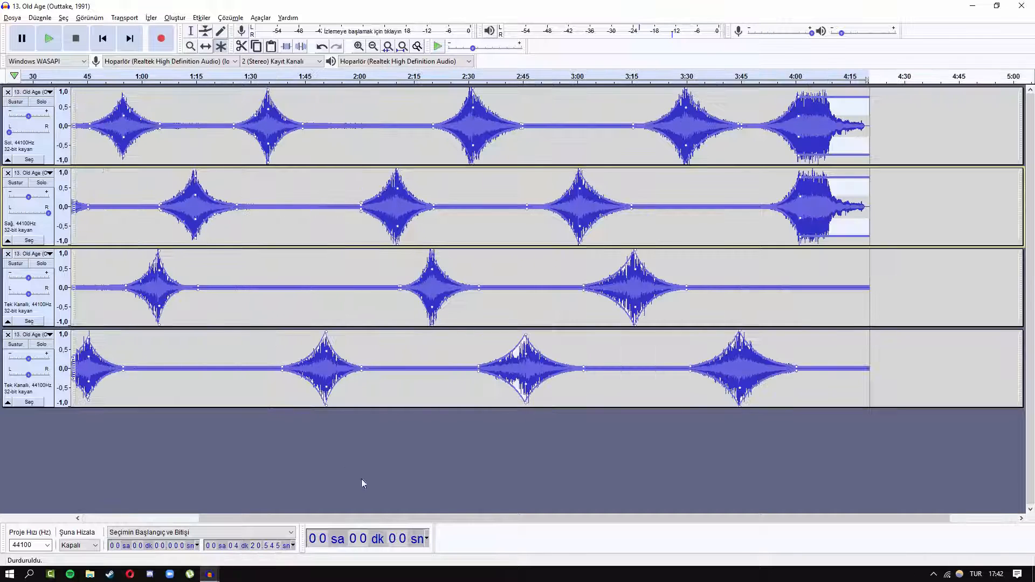